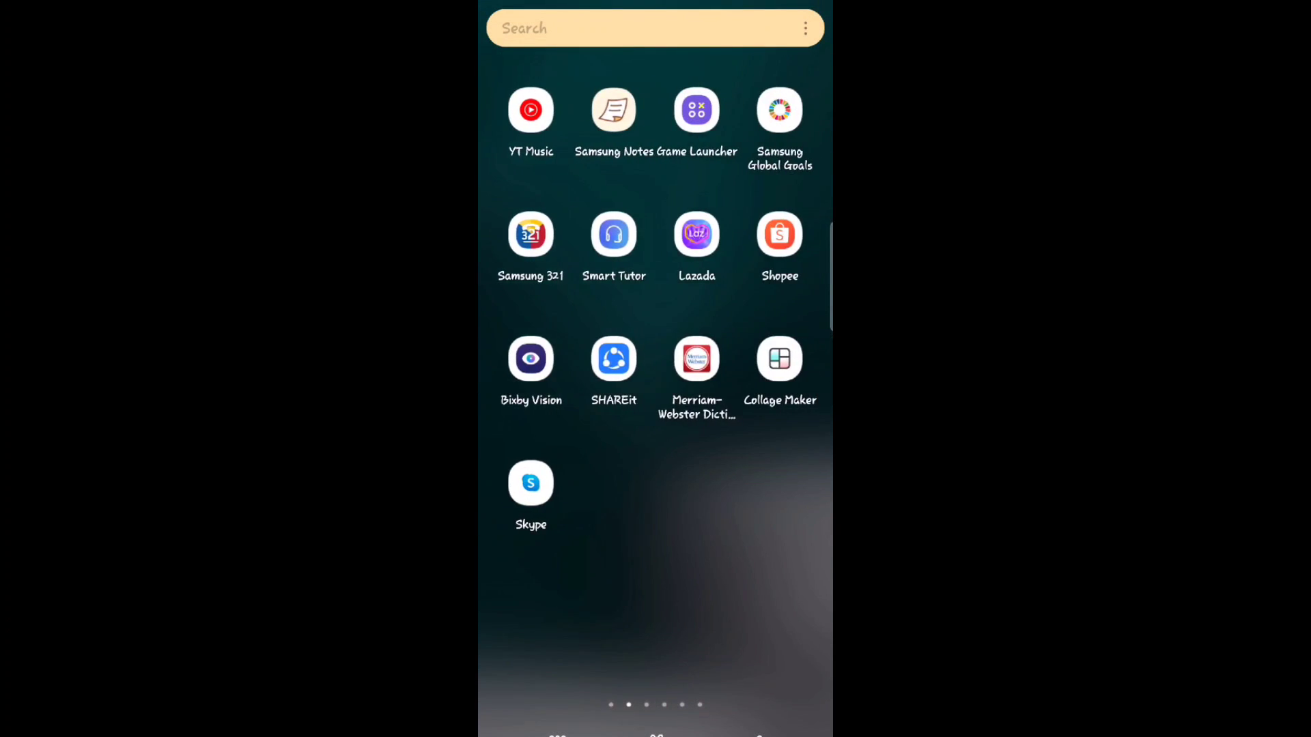
Page the app drawer forward to the page with the Trust Wallet icon
scroll(left, 3)
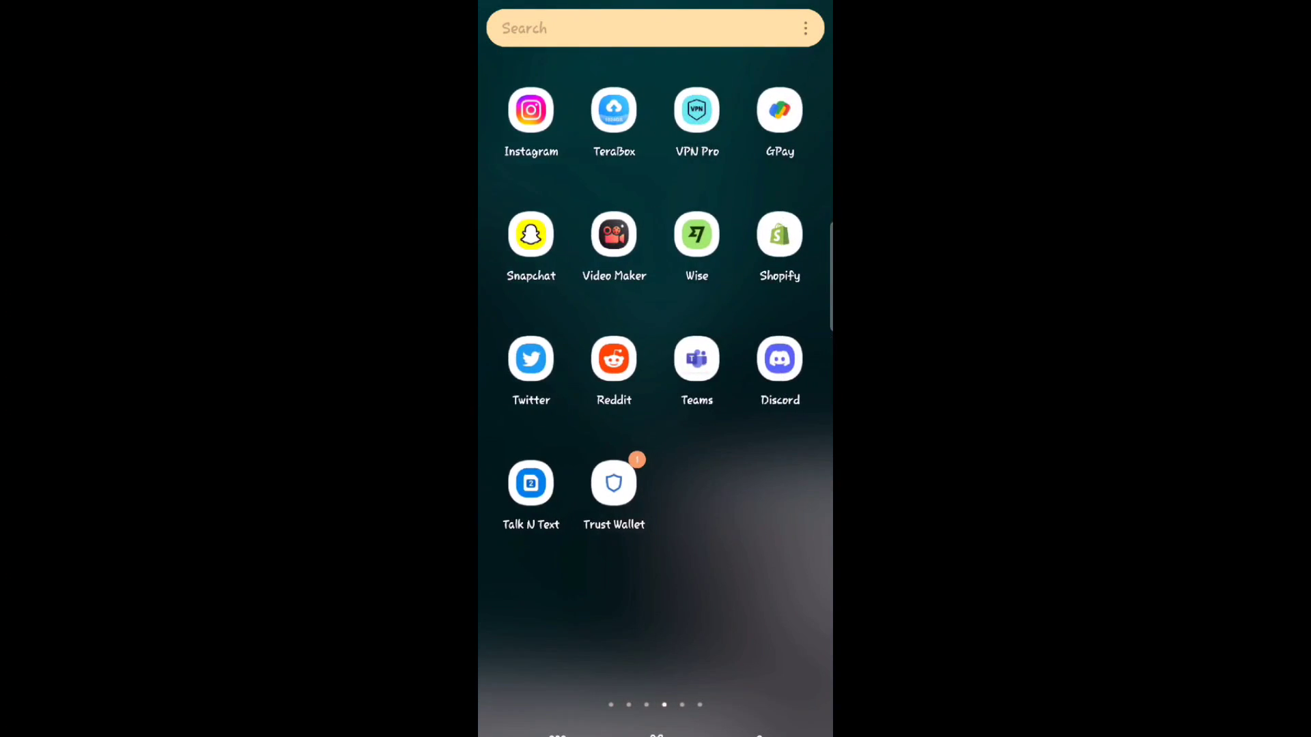
Launch Trust Wallet and dismiss the Google Play 'Update available' sheet
click(614, 483)
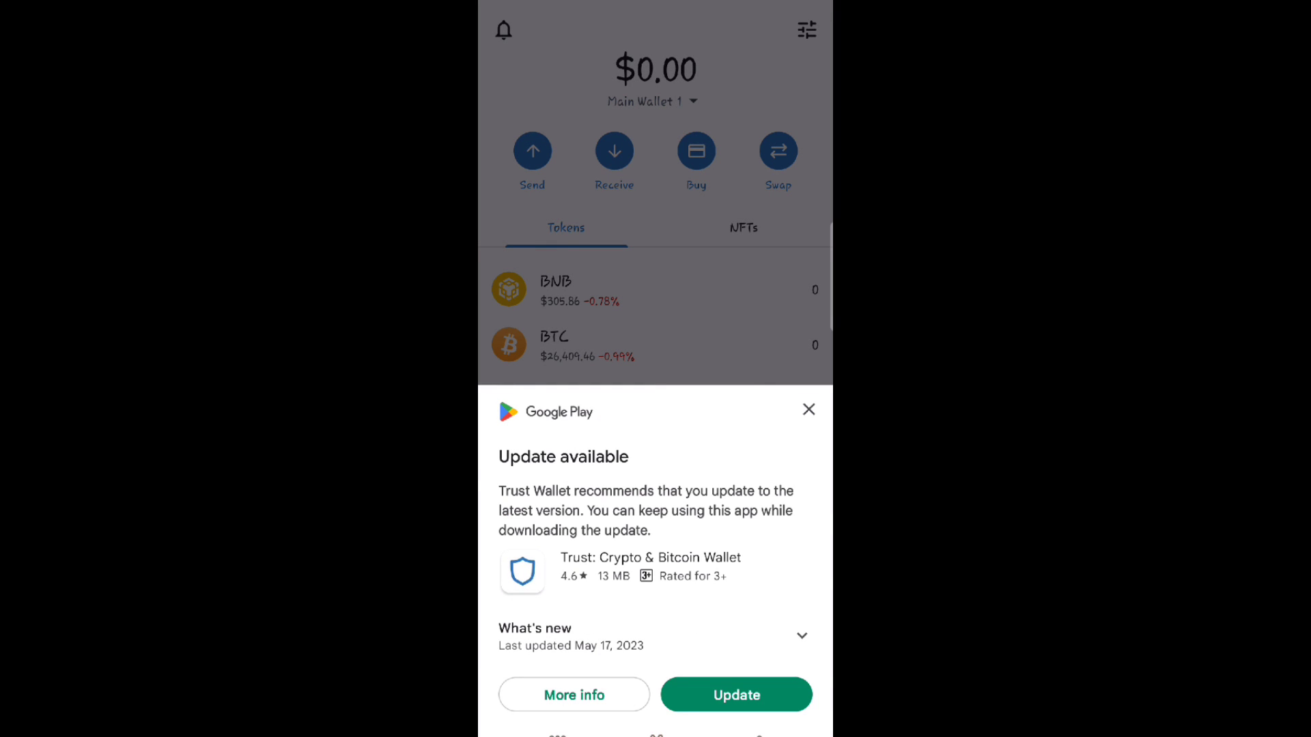
click(807, 409)
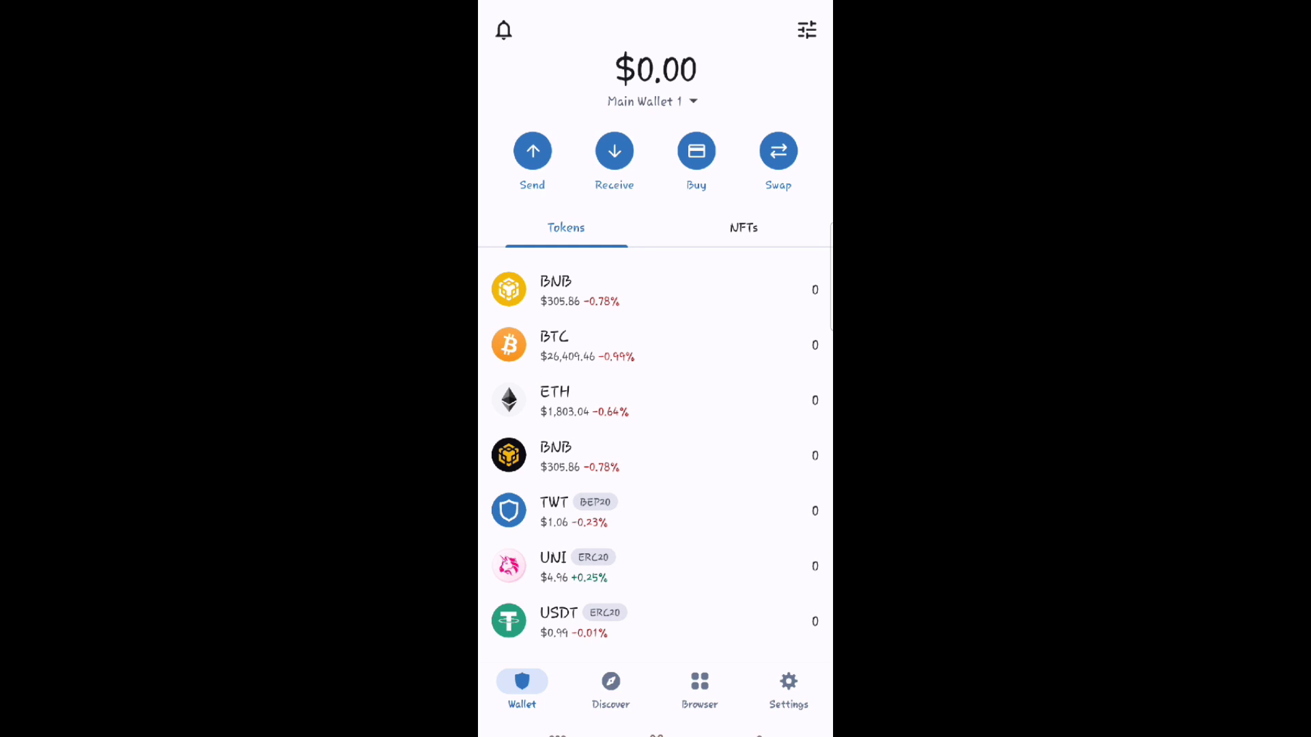
From the Wallets list, open Main Wallet 1's details via its three-dot menu
click(786, 688)
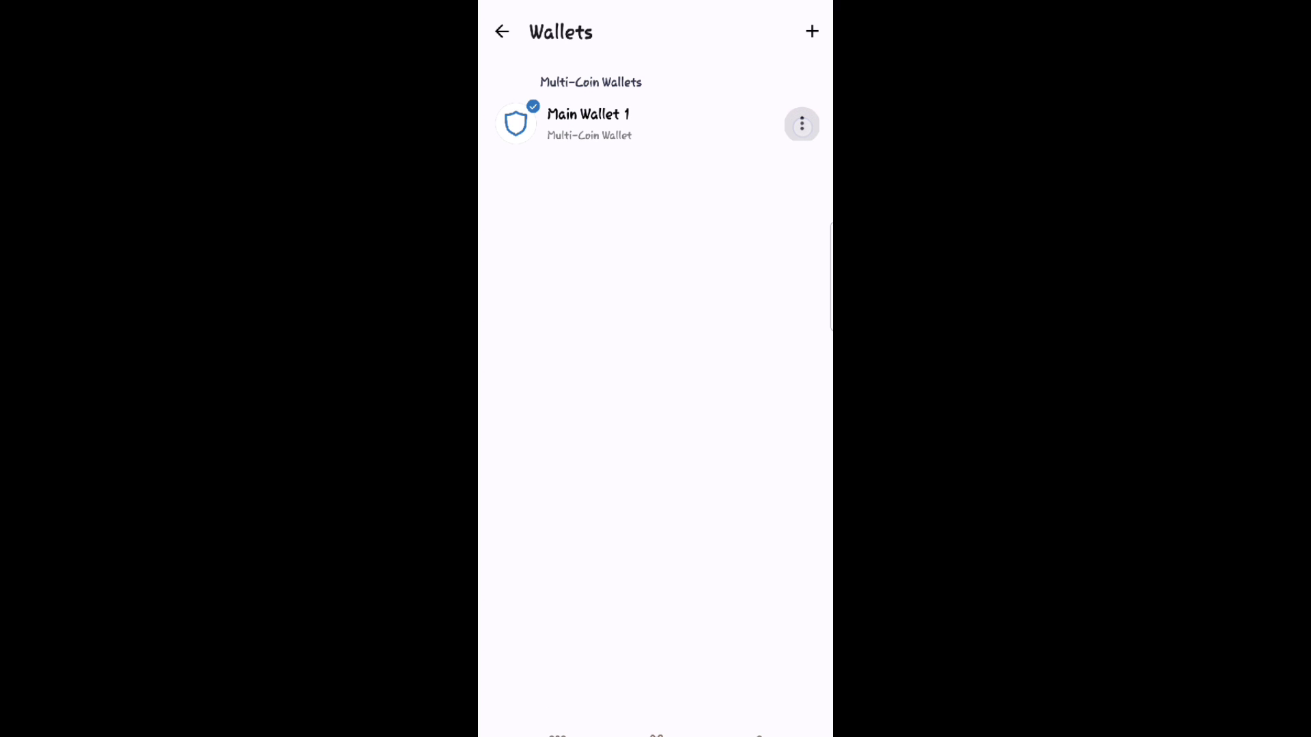
click(800, 124)
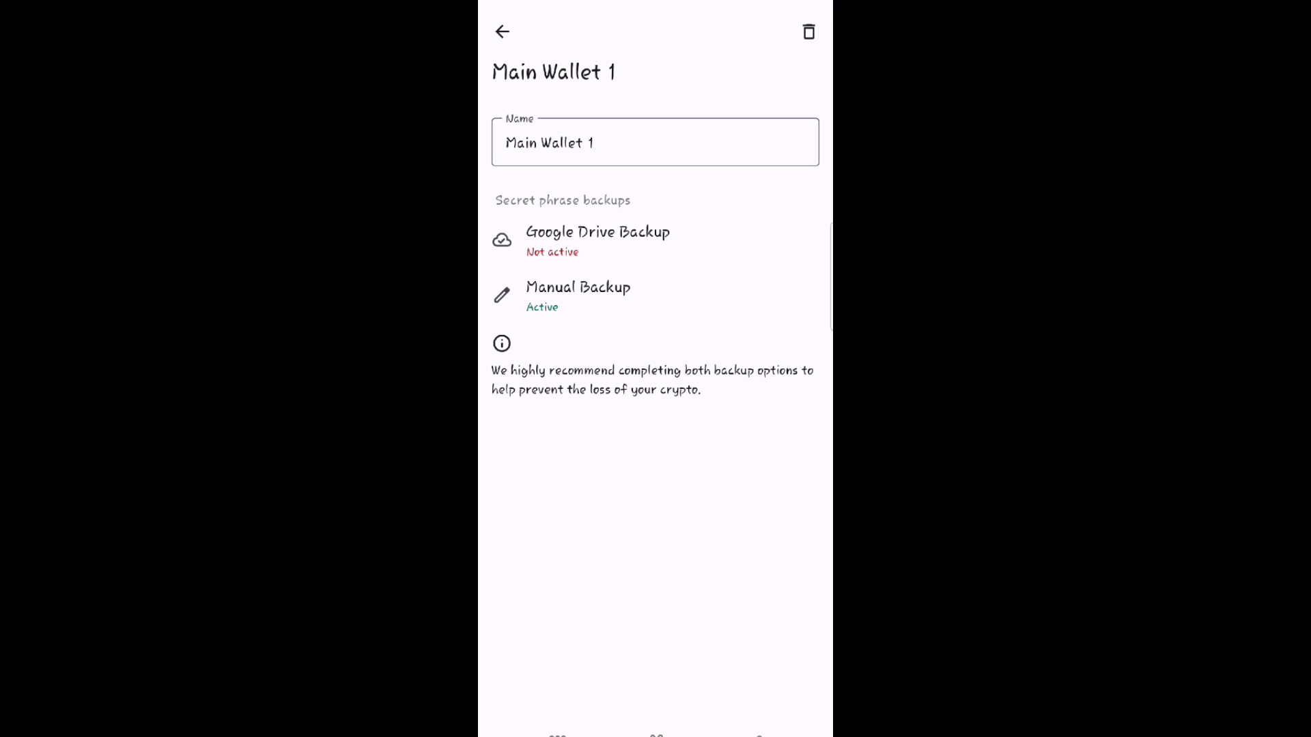